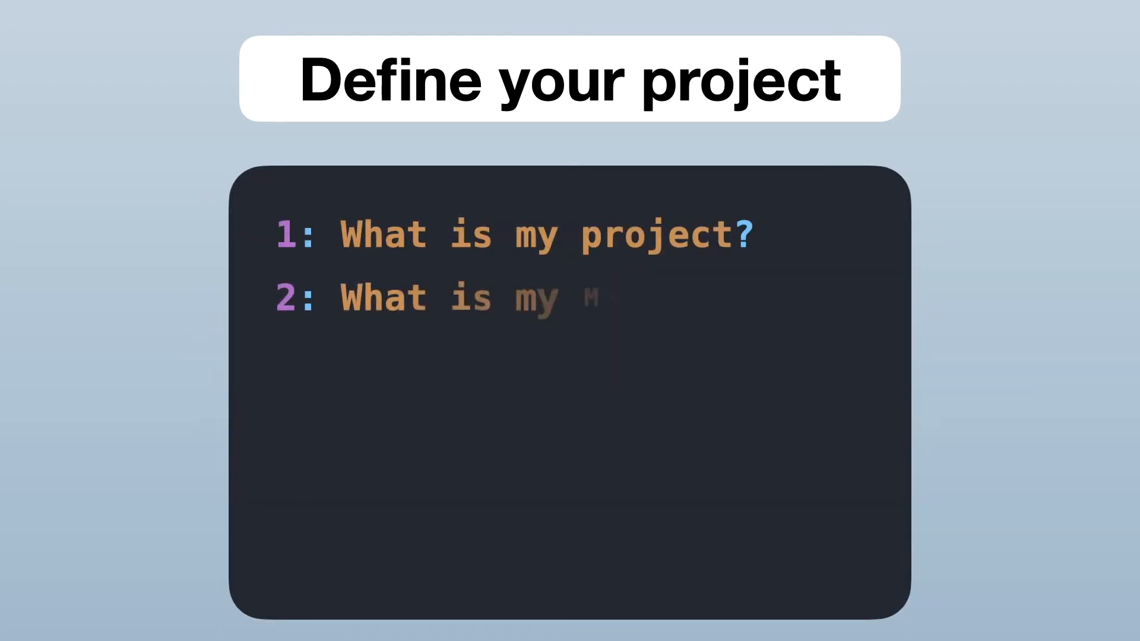
{"action": "type", "text": "MVP?"}
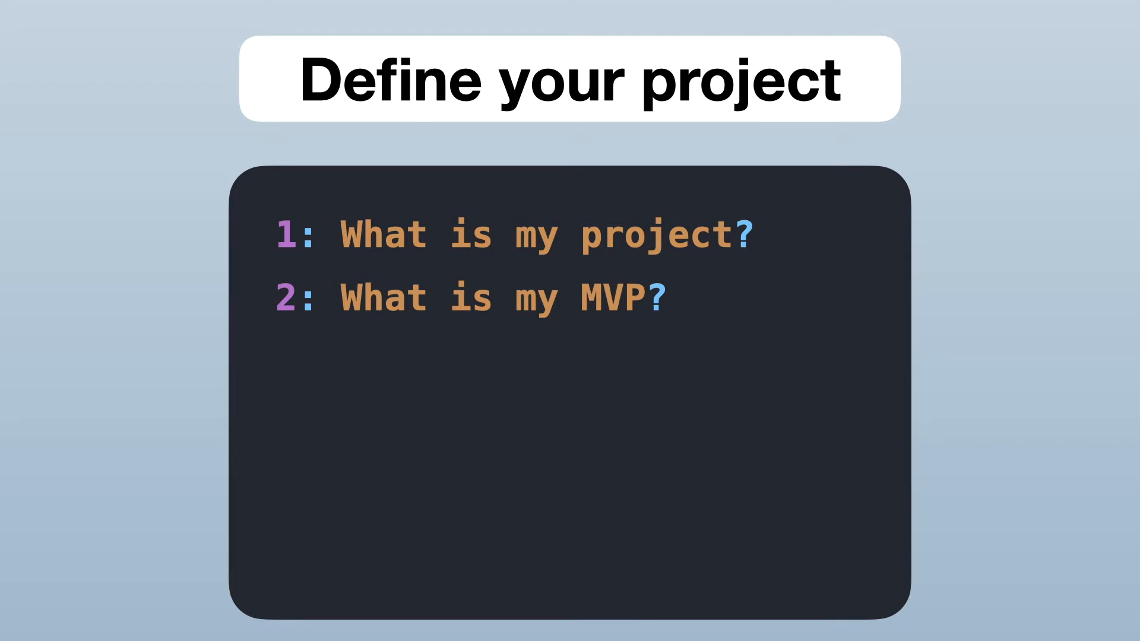
{"action": "type", "text": "What are some nice to have features?"}
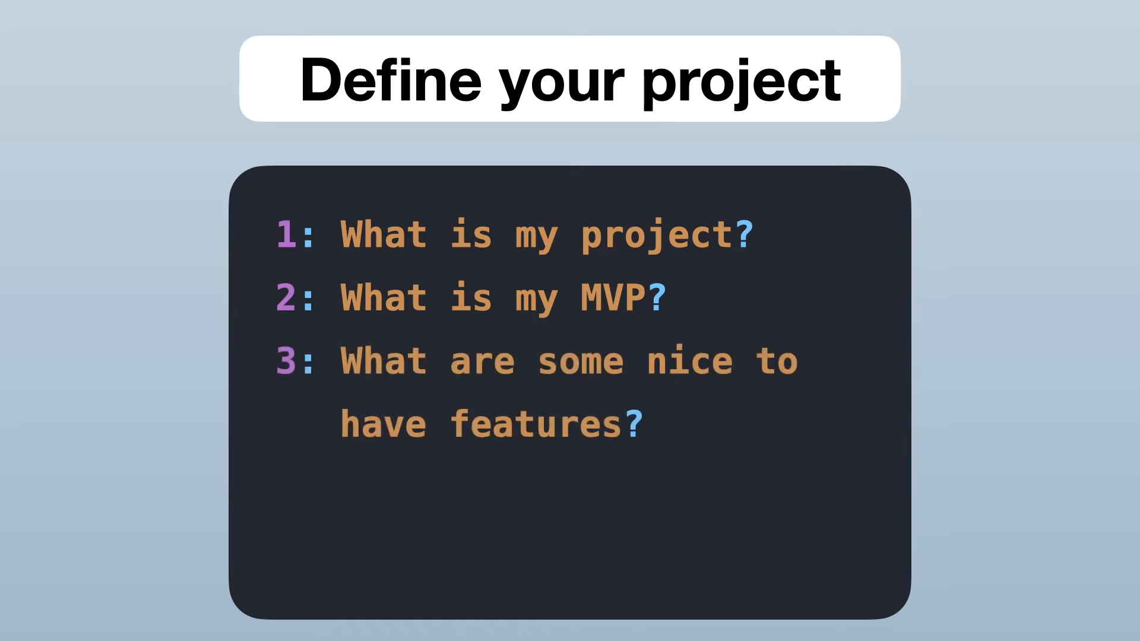